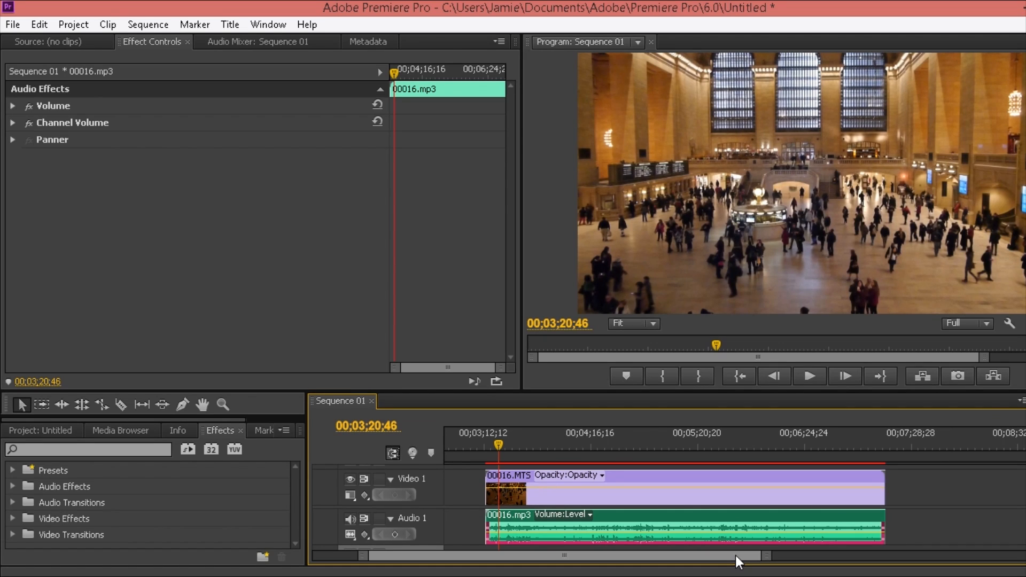
{"action": "mouse_move", "coordinate": [902, 522]}
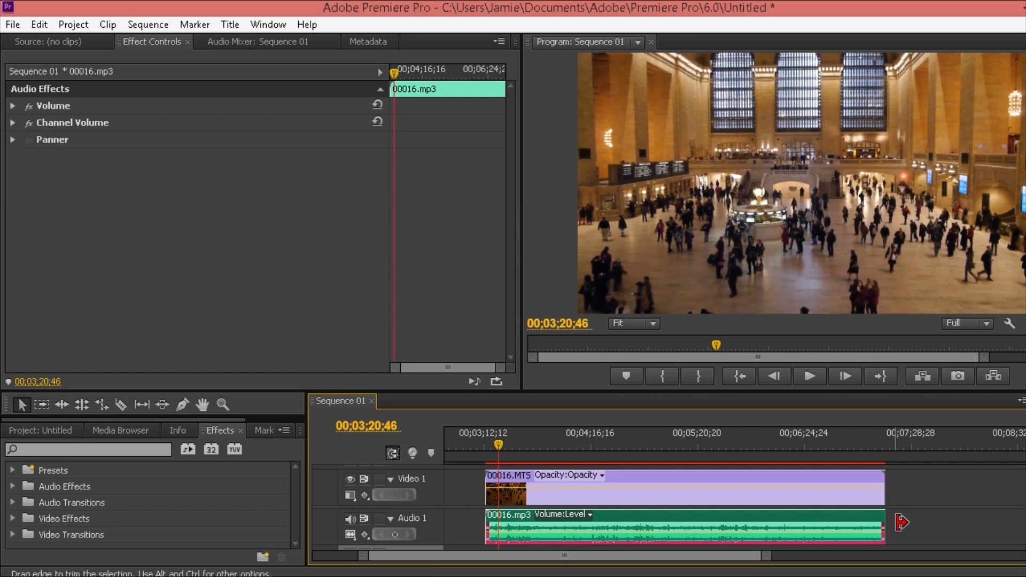
Align the 00016.MTS video with the 00016.mp3 audio and select both clips together.
{"action": "left_click", "coordinate": [943, 493]}
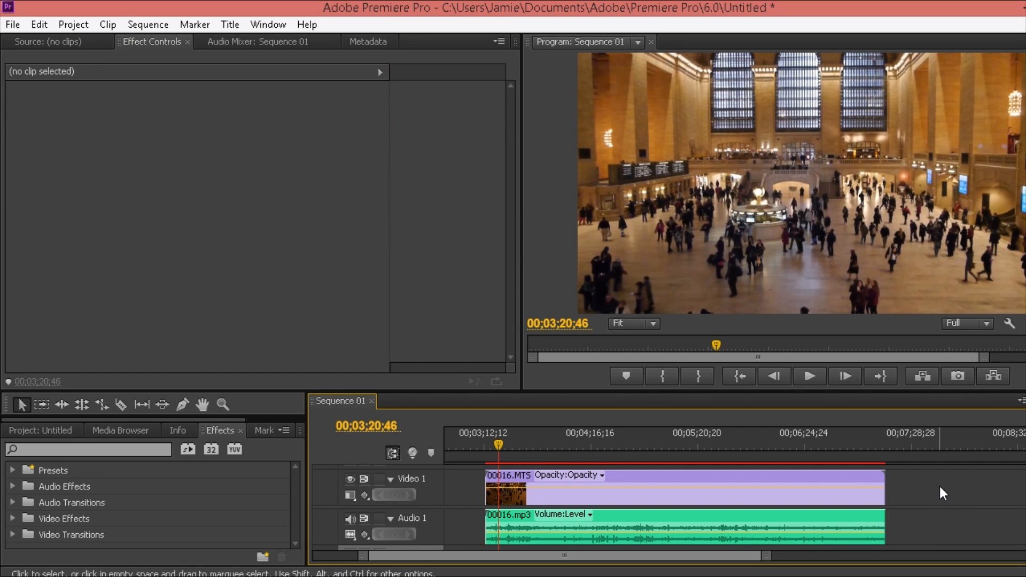
{"action": "mouse_move", "coordinate": [855, 484]}
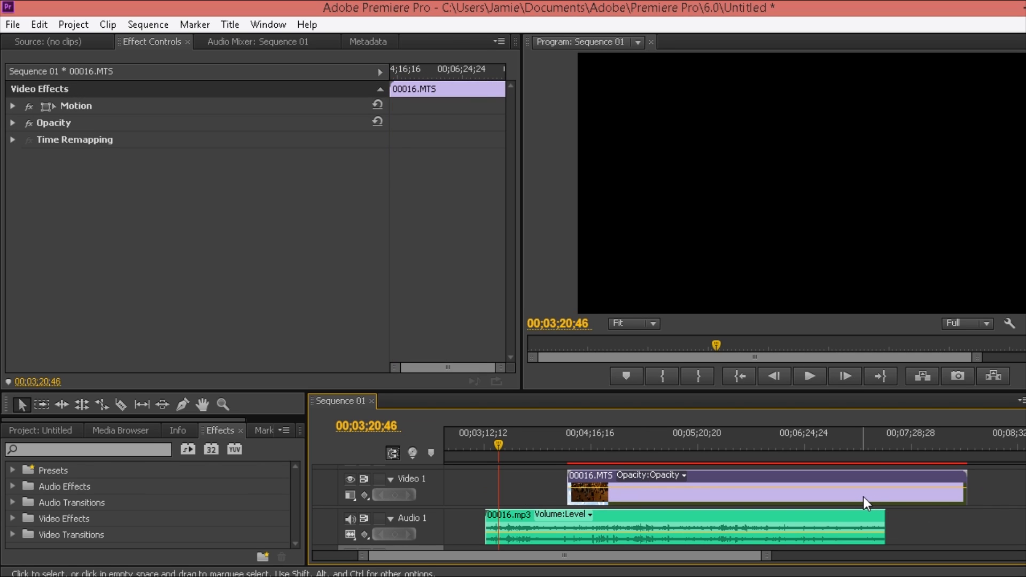
{"action": "mouse_move", "coordinate": [520, 476]}
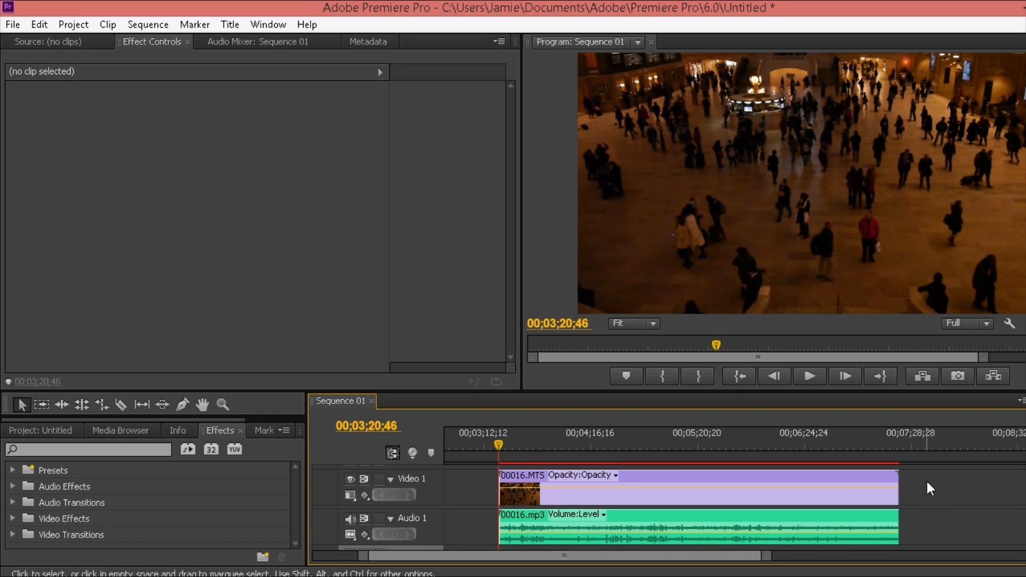
{"action": "mouse_move", "coordinate": [909, 482]}
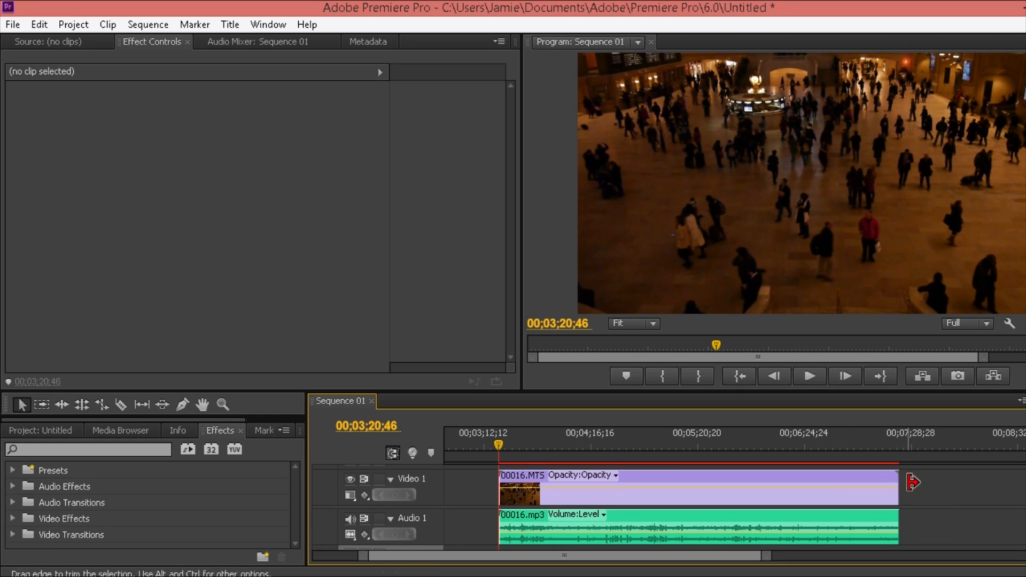
{"action": "mouse_move", "coordinate": [946, 490]}
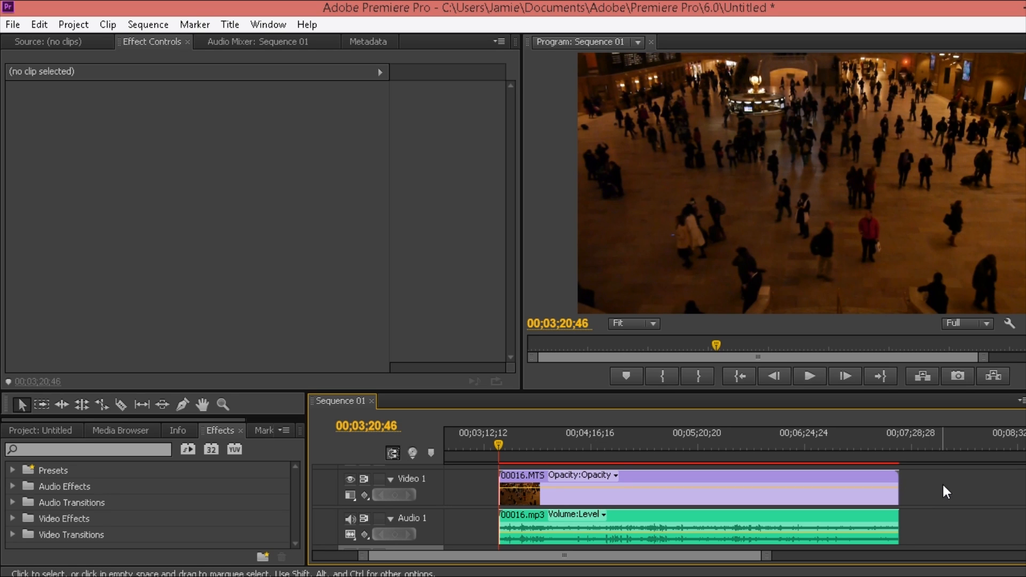
{"action": "left_click", "coordinate": [742, 492]}
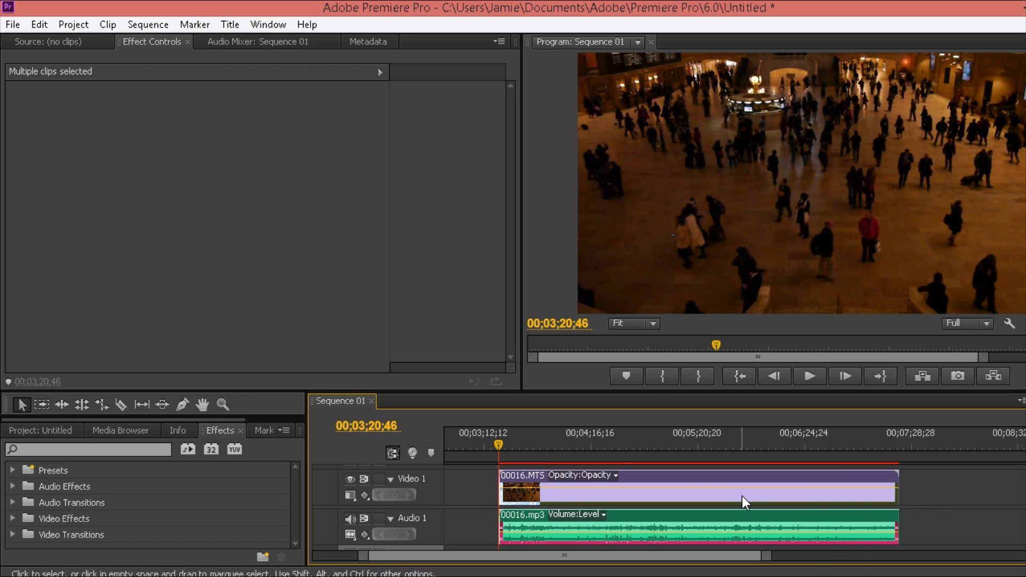
{"action": "mouse_move", "coordinate": [739, 507]}
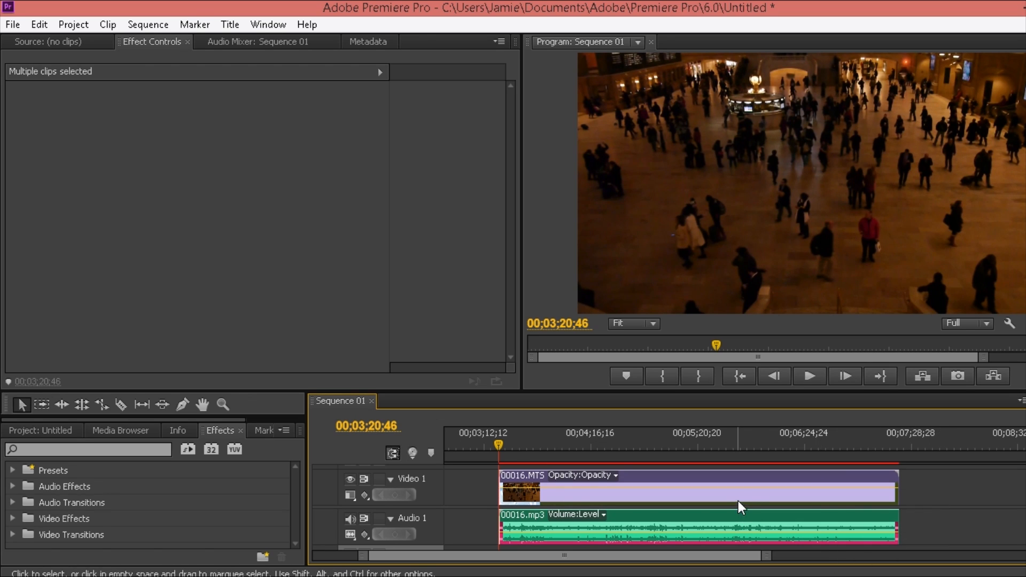
Link the selected video and audio clips via the context menu's Link command.
{"action": "right_click", "coordinate": [738, 506]}
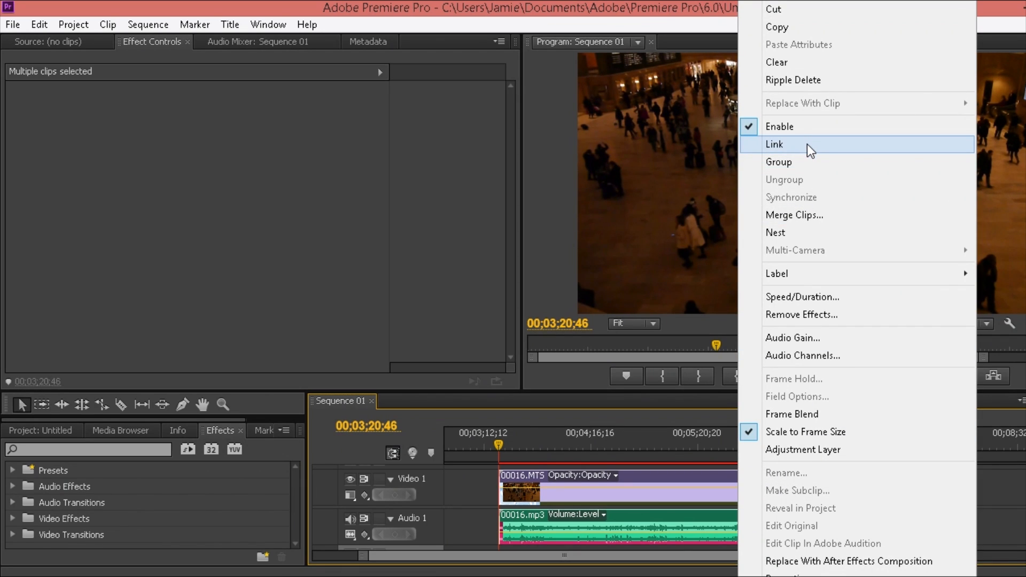
{"action": "left_click", "coordinate": [774, 144]}
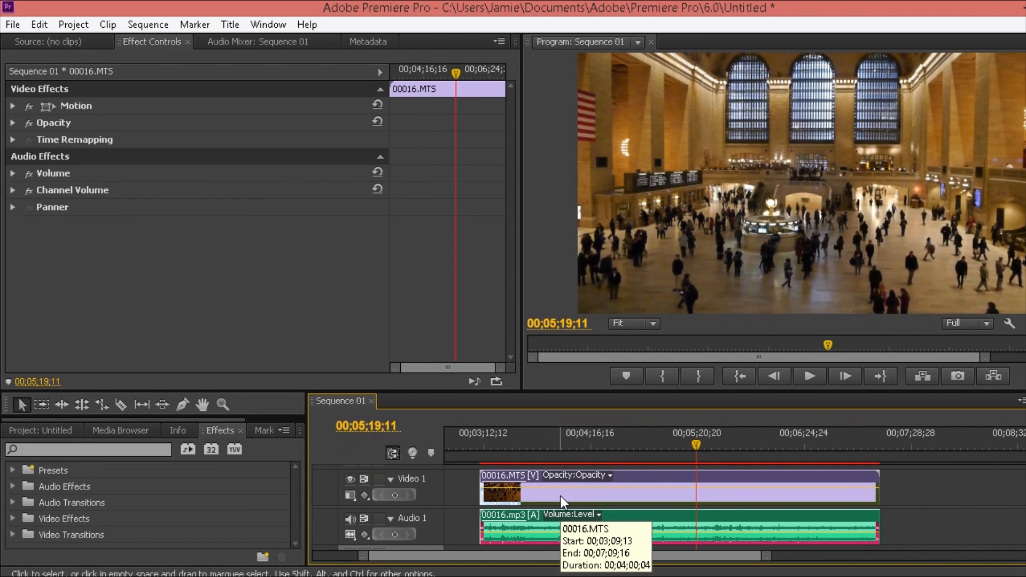
Move the linked pair slightly earlier on the timeline and deselect it.
{"action": "left_click", "coordinate": [643, 444]}
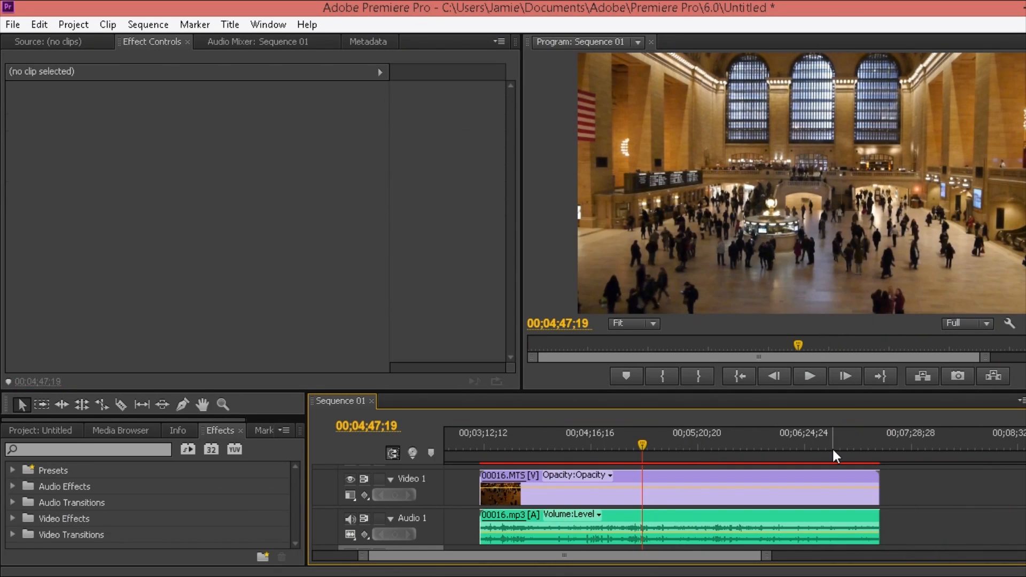